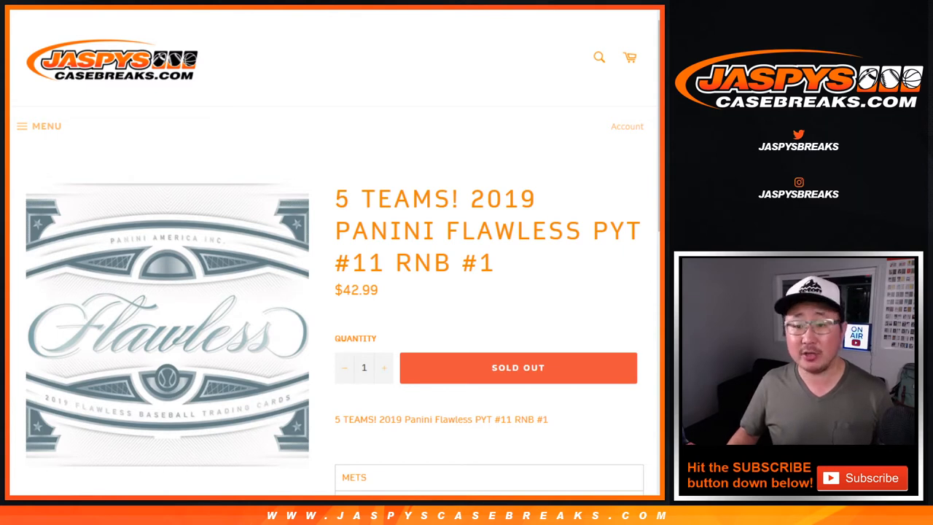
Scroll the RANDOM.ORG page and select the break number in the title
scroll(down, 3)
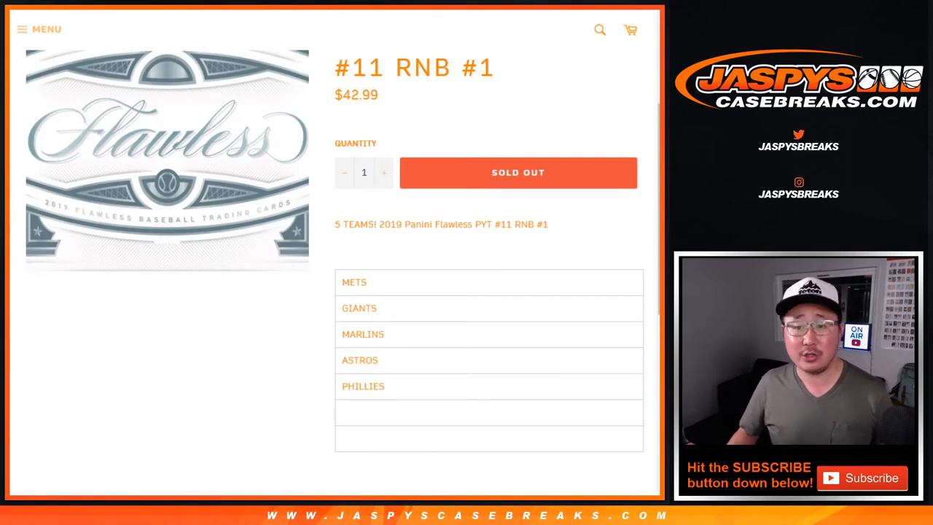
scroll(up, 3)
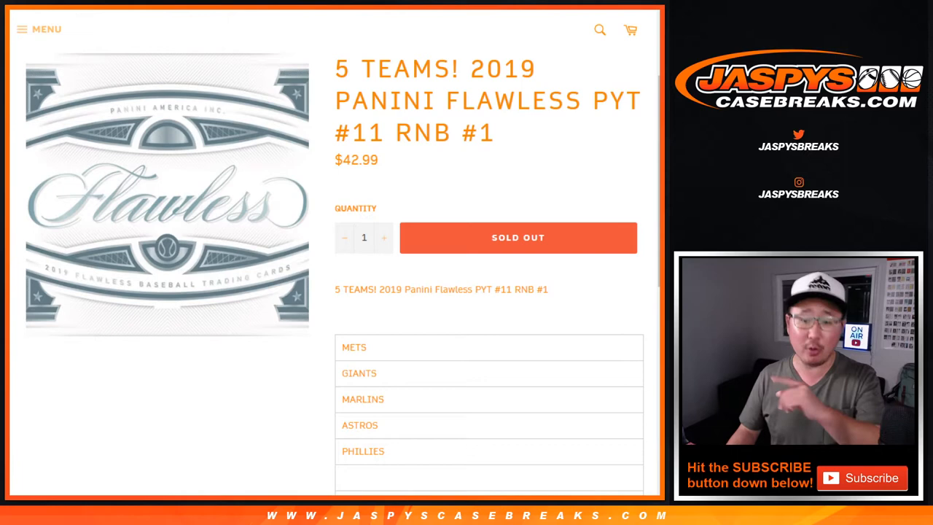
double_click(369, 132)
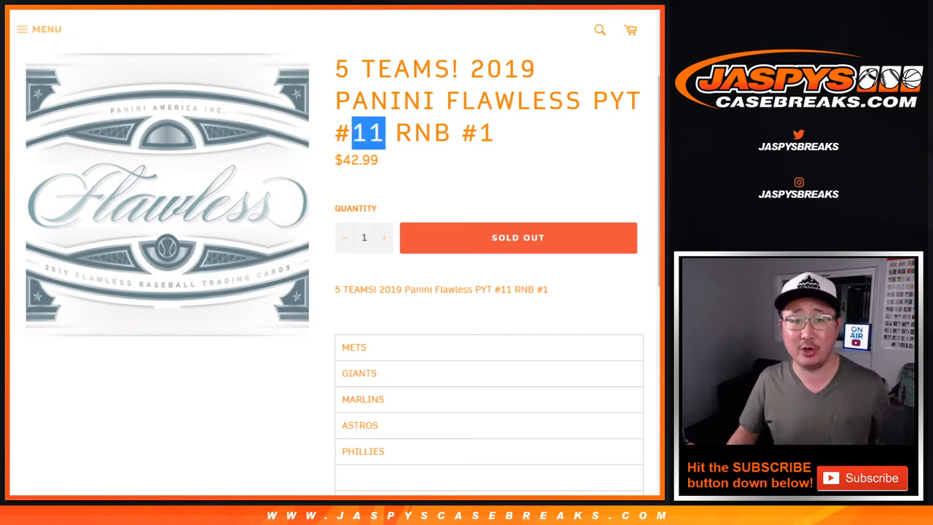
scroll(up, 3)
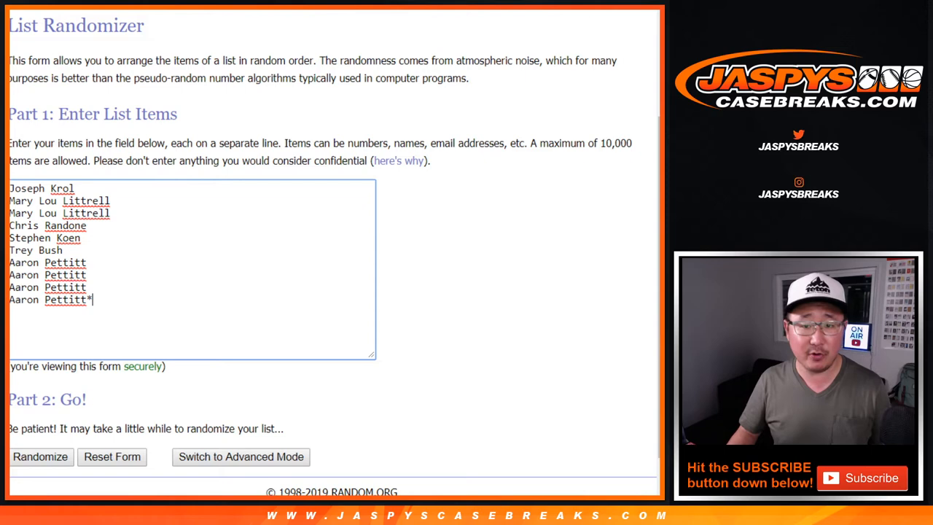
Randomize the ten buyer names, then reshuffle them several more times
click(112, 457)
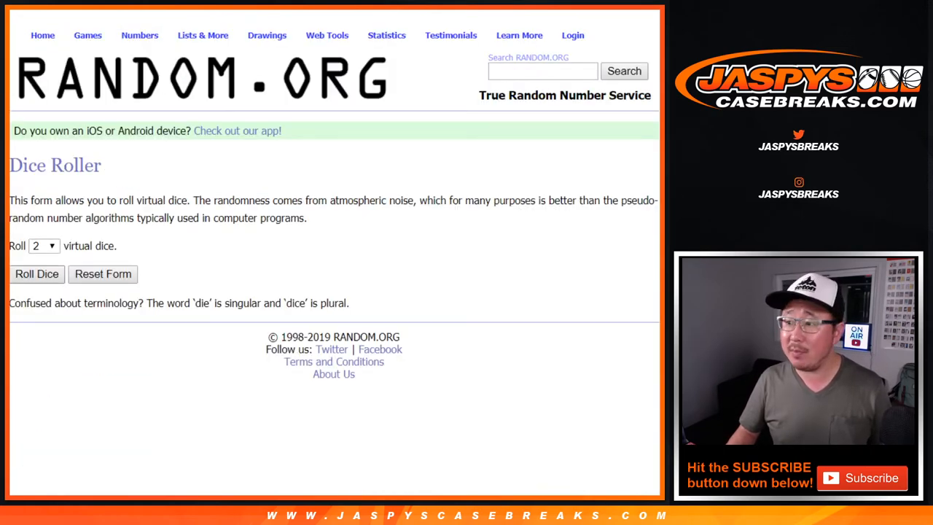
click(36, 273)
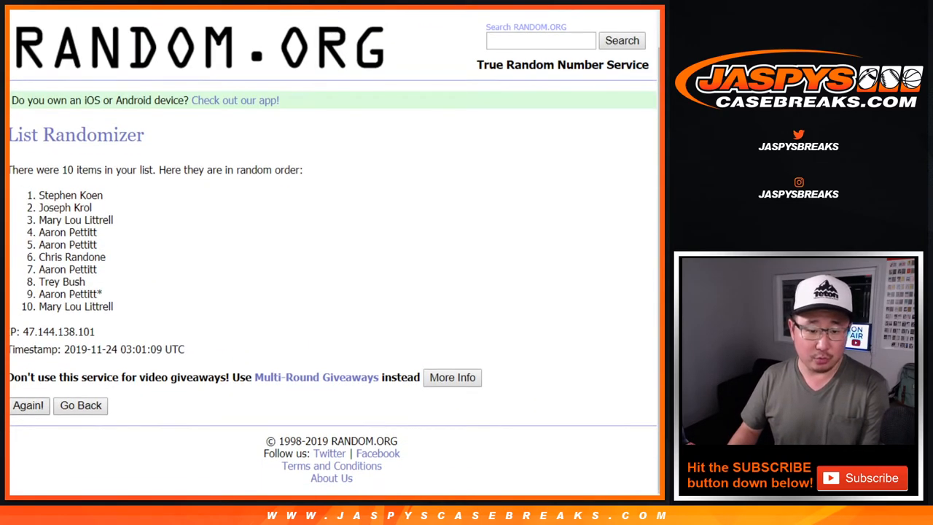
click(27, 405)
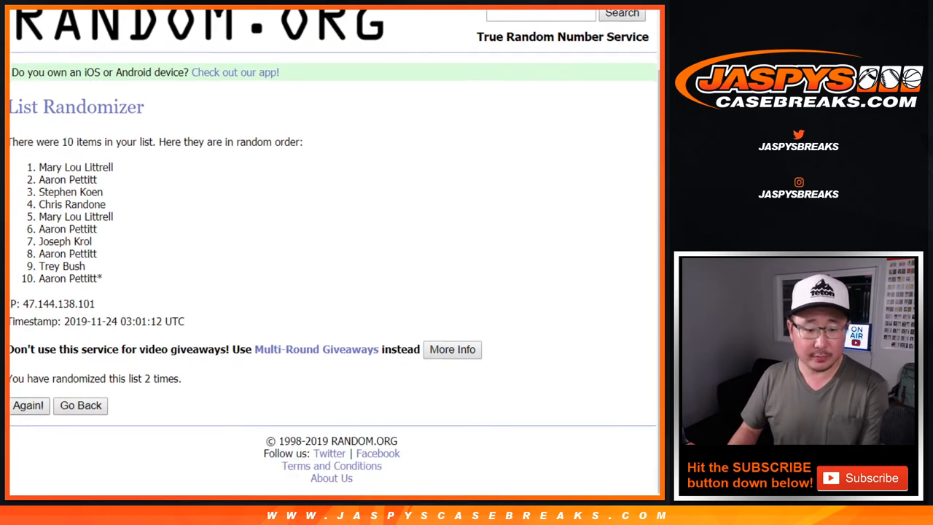
click(28, 405)
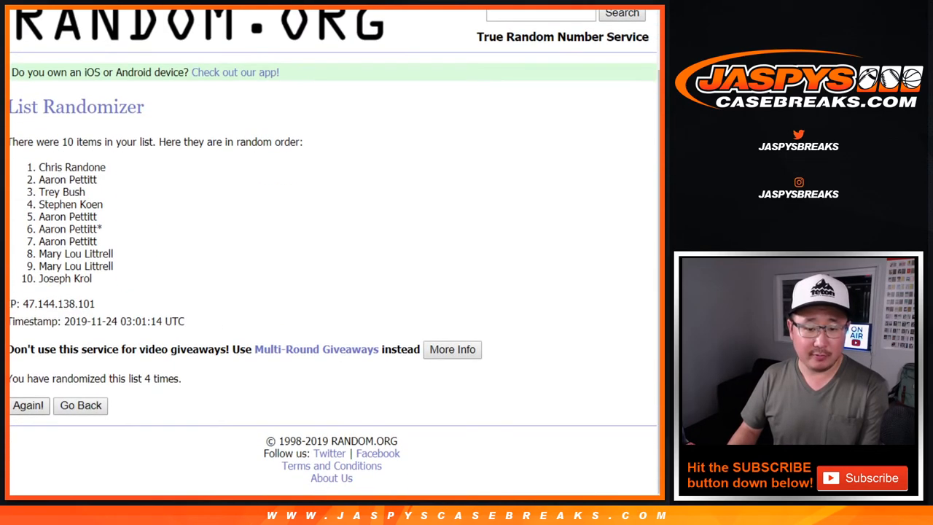
click(28, 406)
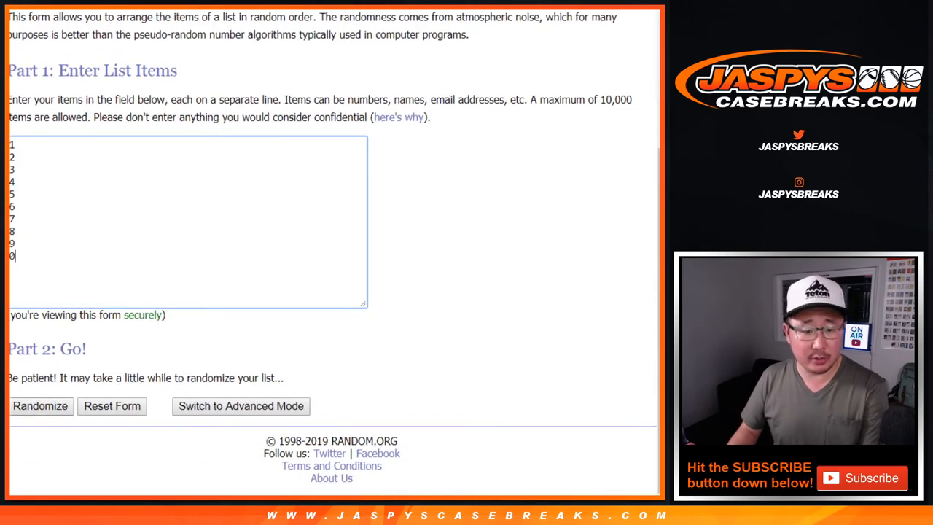
Randomize the digits 0–9, then reshuffle them three more times
click(41, 406)
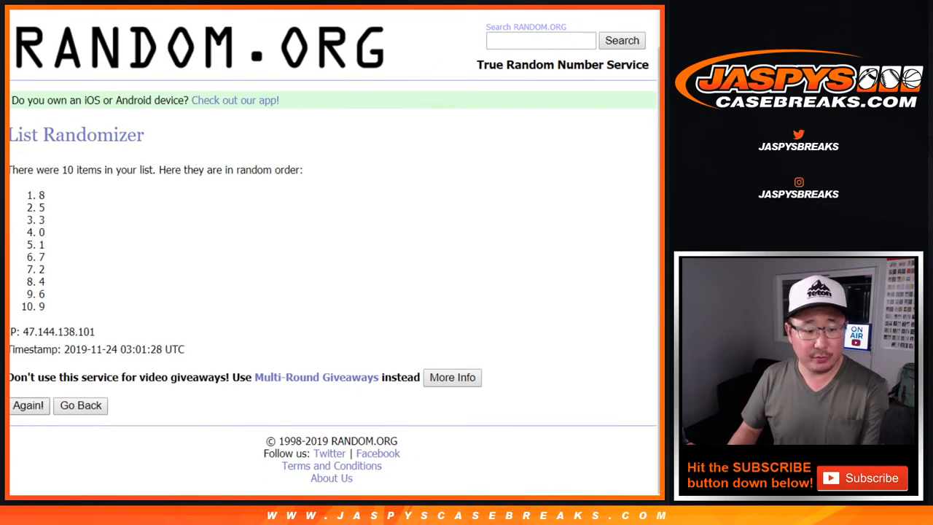
click(27, 405)
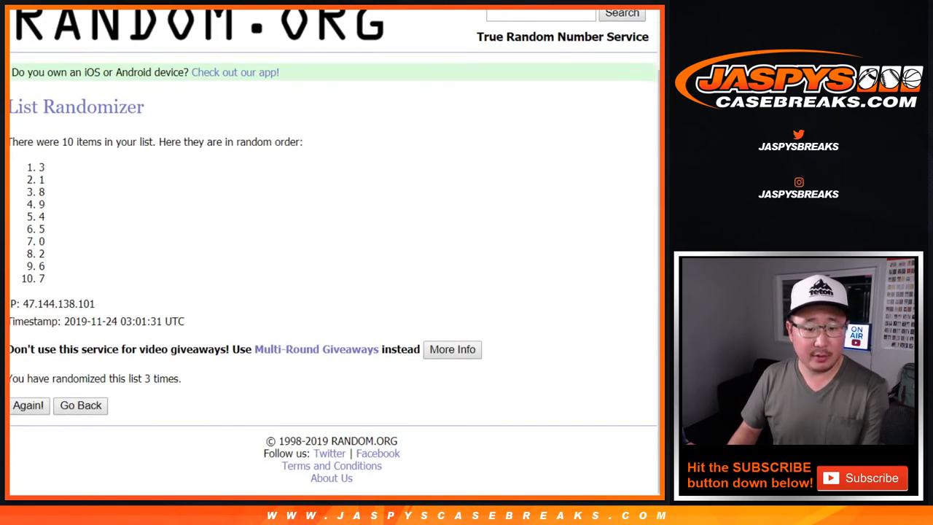
click(28, 406)
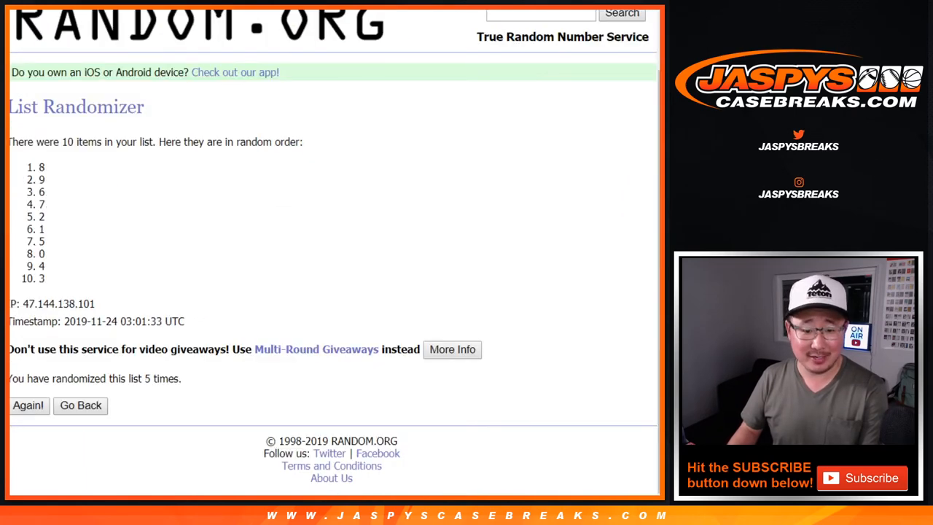
click(28, 405)
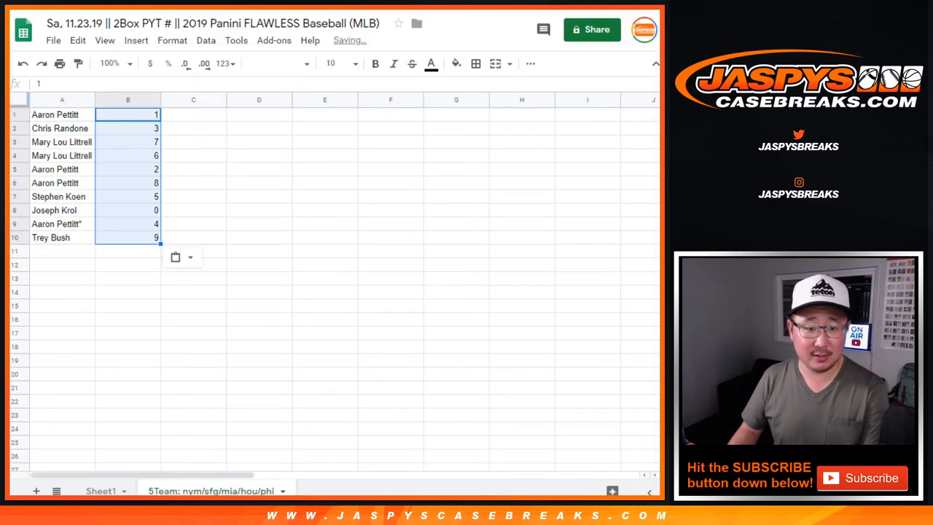
Set the whole sheet to Nunito at 125% zoom, fit columns, and select rows to check
click(276, 63)
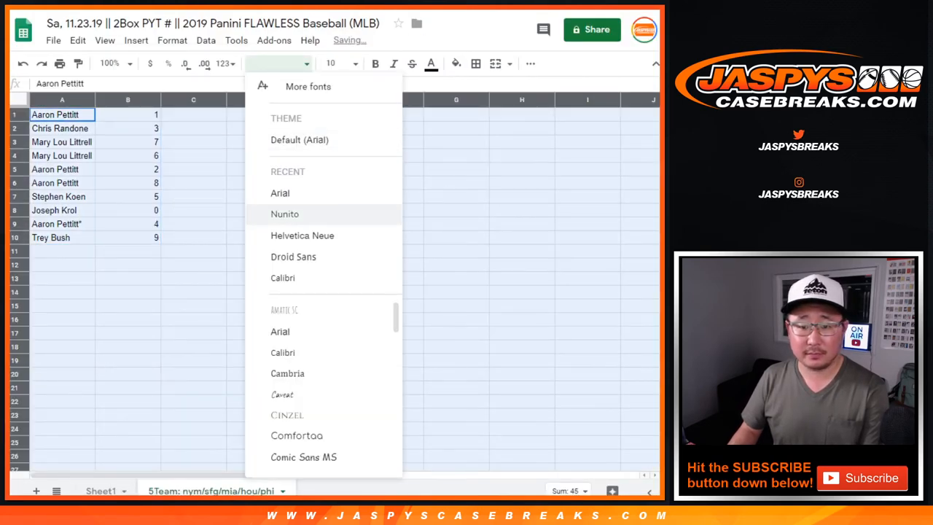
click(284, 214)
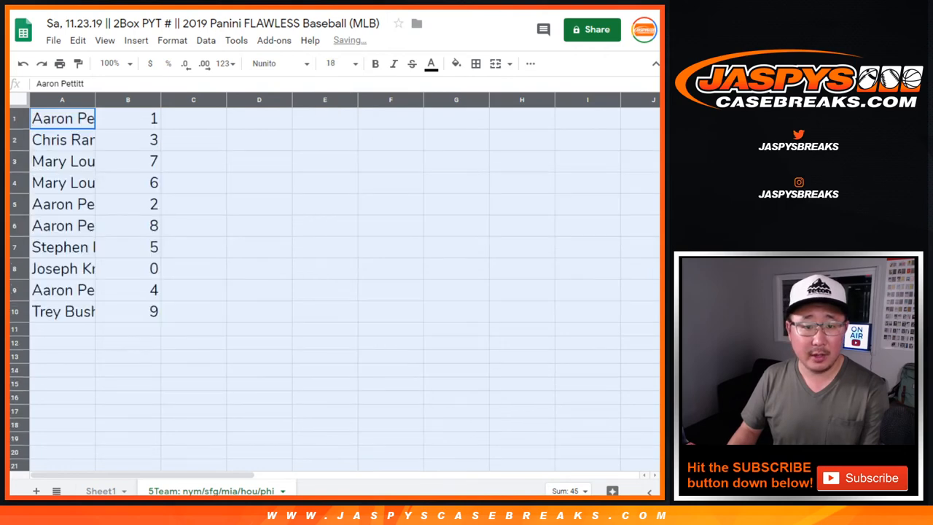
click(110, 63)
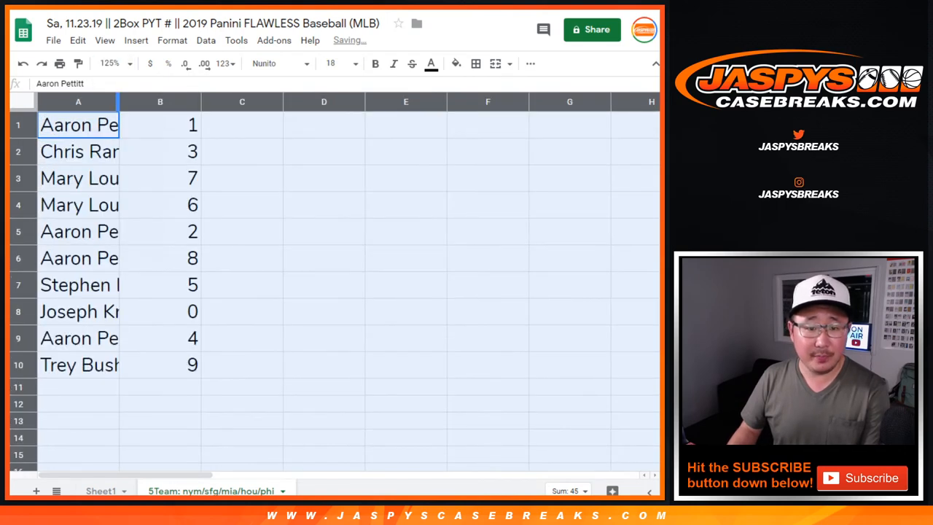
click(109, 178)
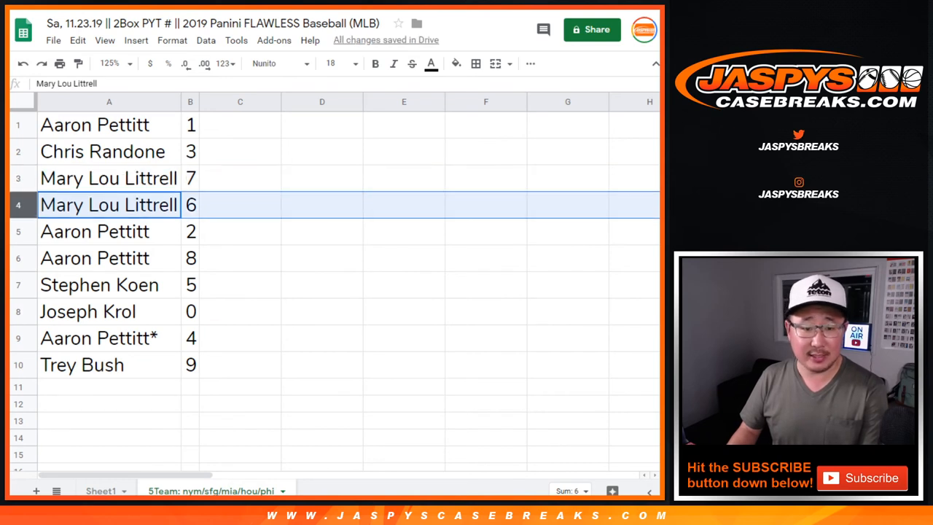
click(99, 284)
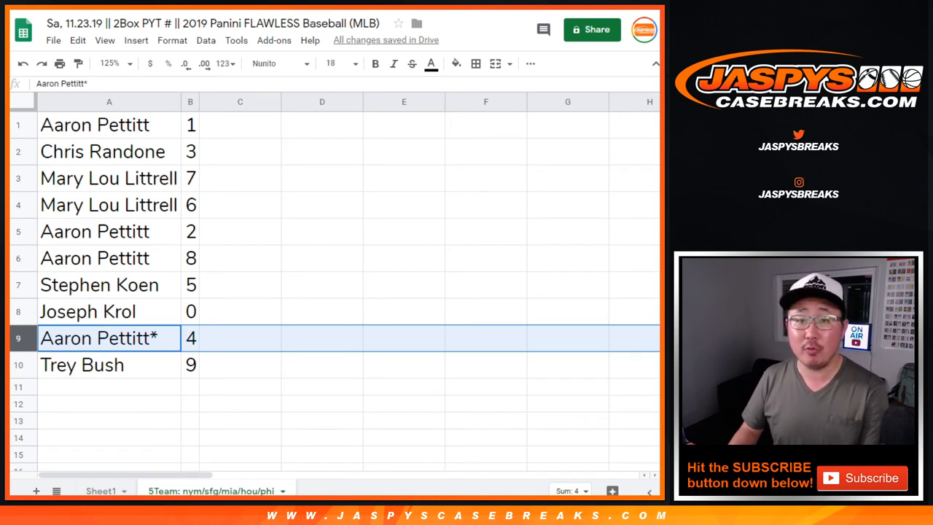
click(82, 365)
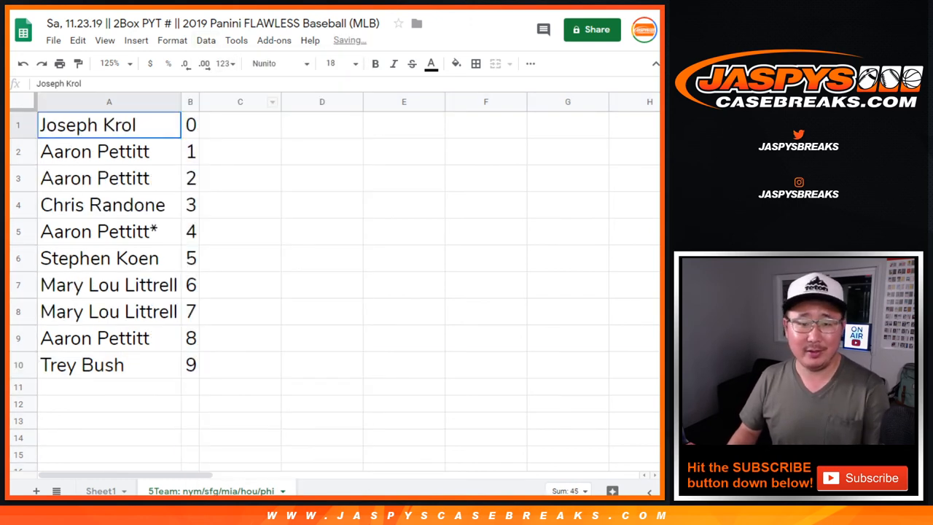
Select the ten name–digit rows and center-align them horizontally
click(476, 63)
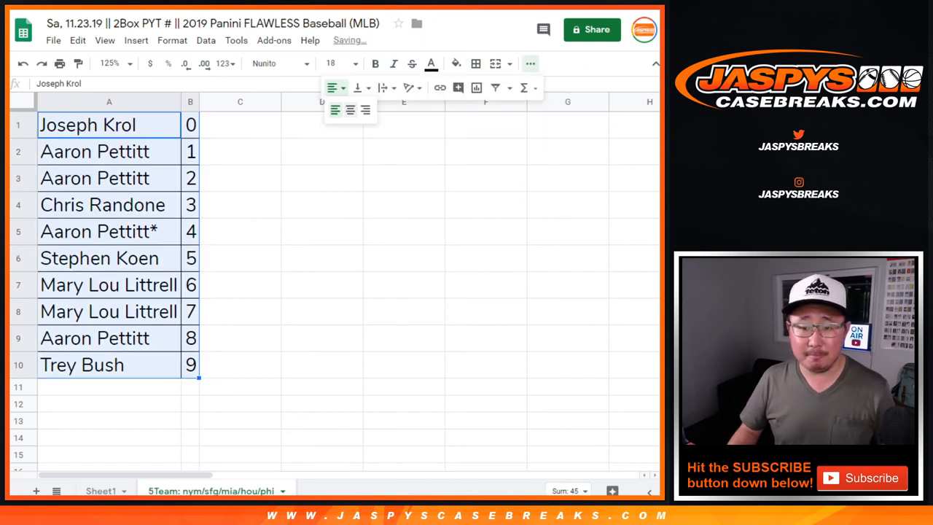
click(349, 109)
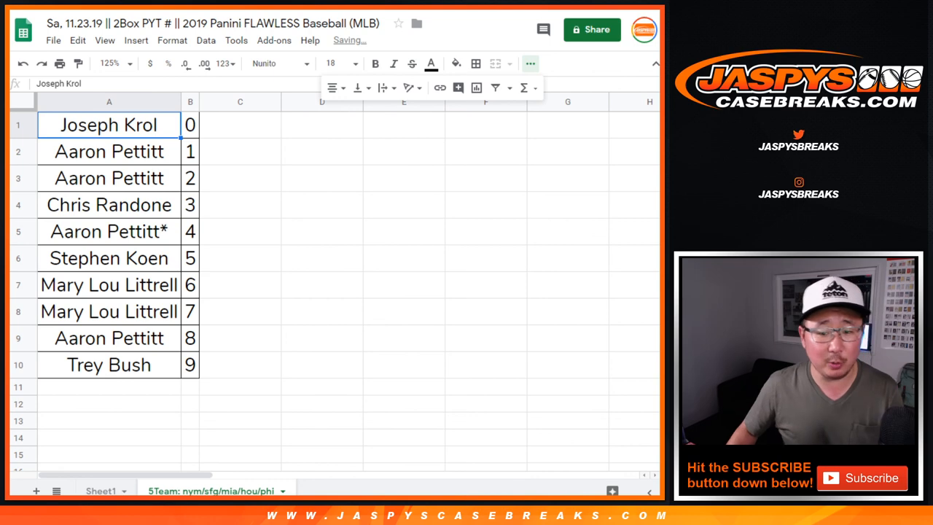